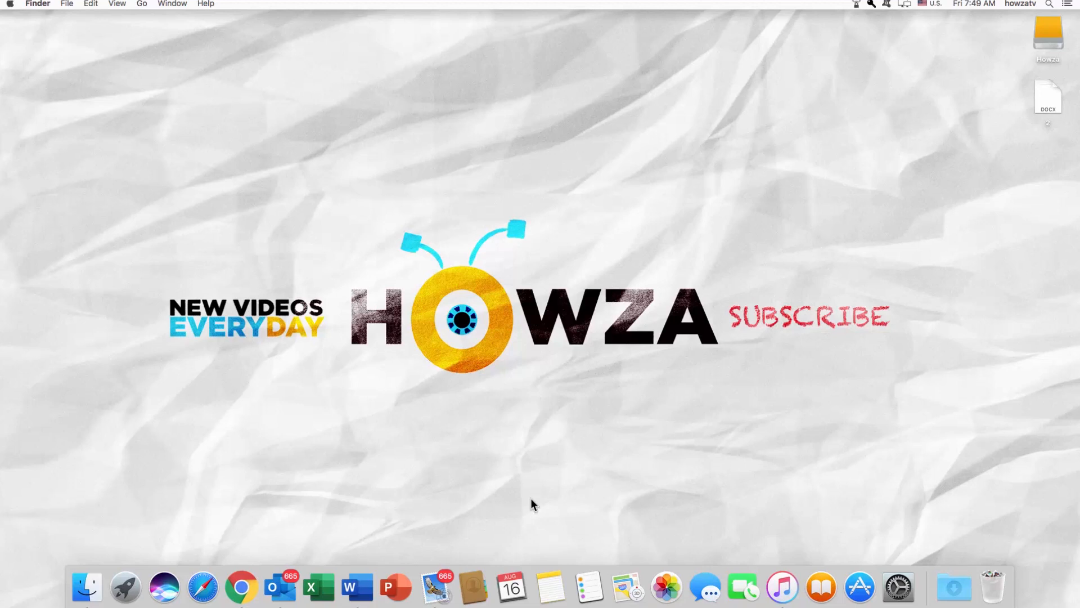
mouse_move(357, 588)
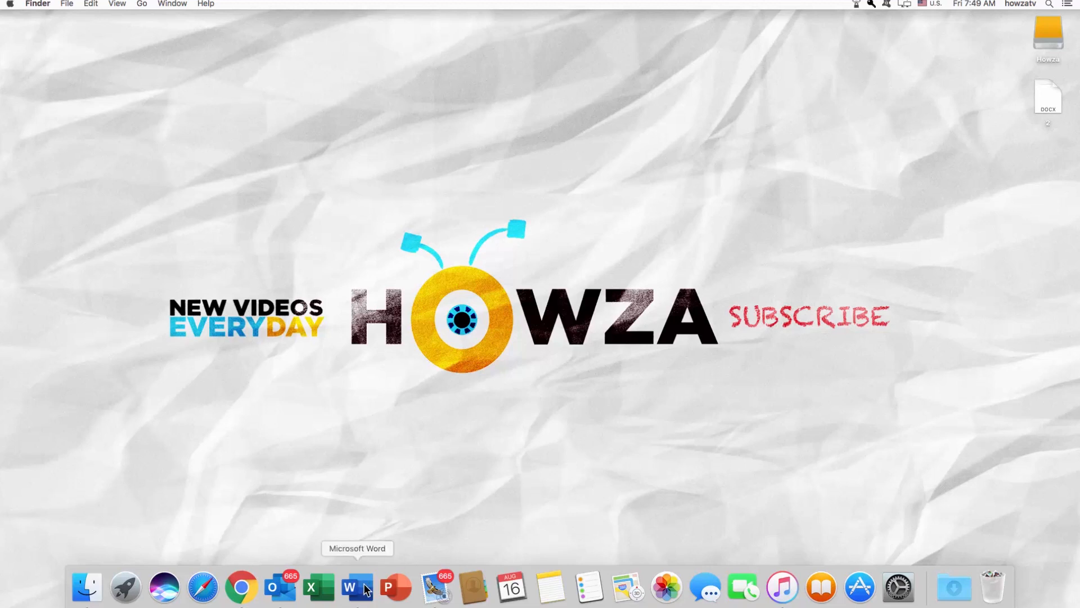
Launch Word from the Dock, create a Blank Document and maximise the window.
click(357, 588)
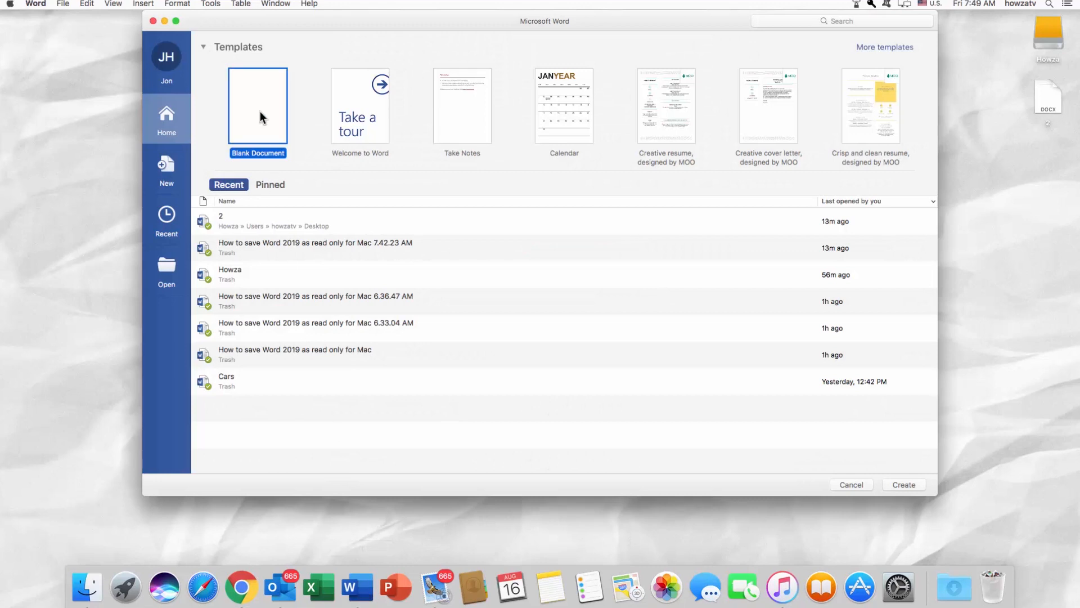
click(257, 105)
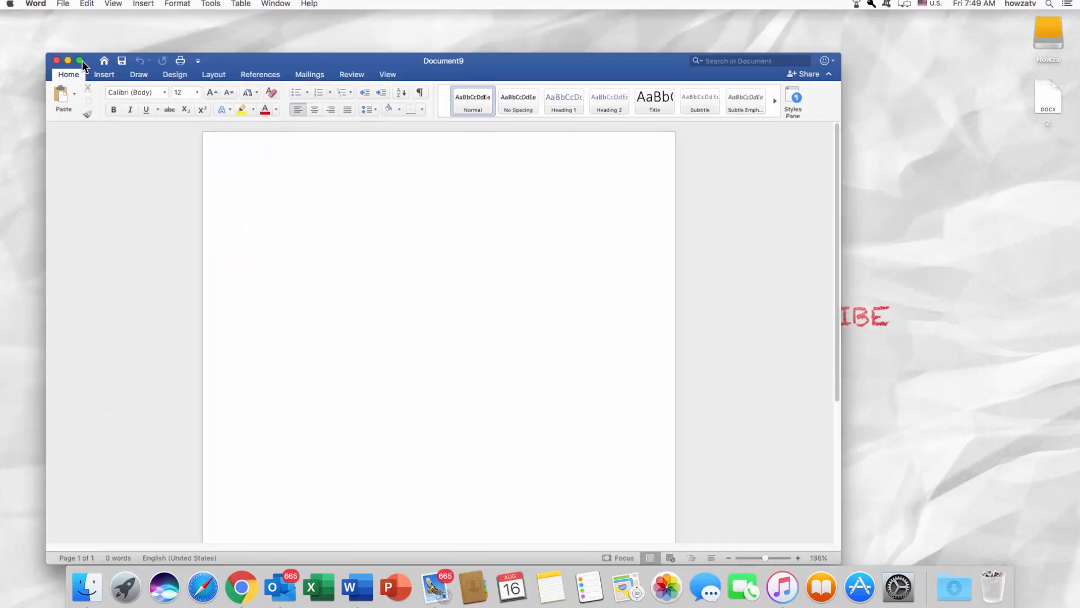
click(79, 61)
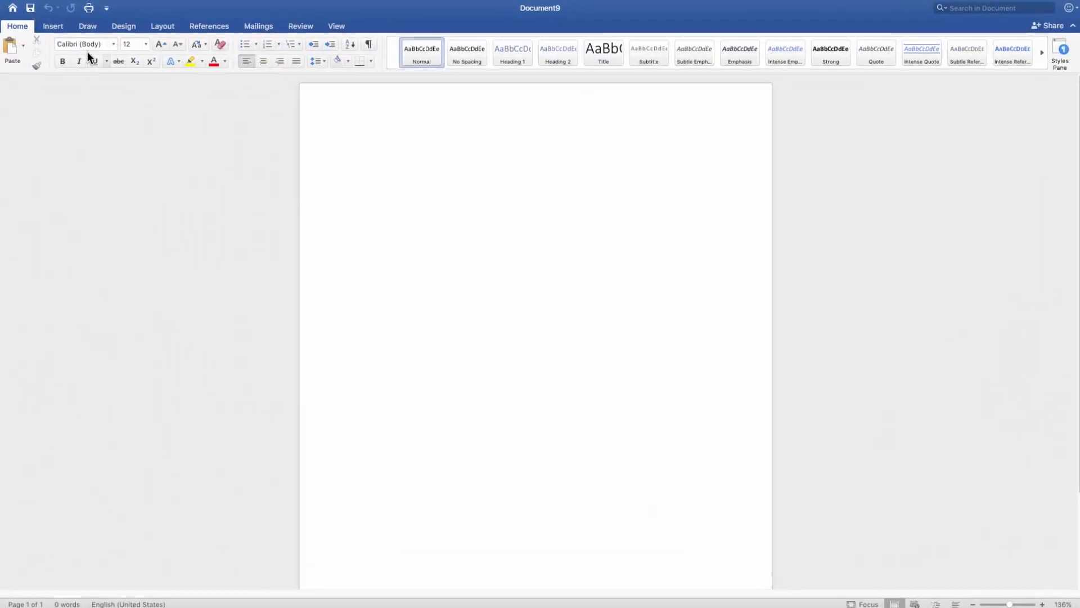
Insert a 1x1 table and paste the How to Remove Read Only title into its cell.
click(95, 47)
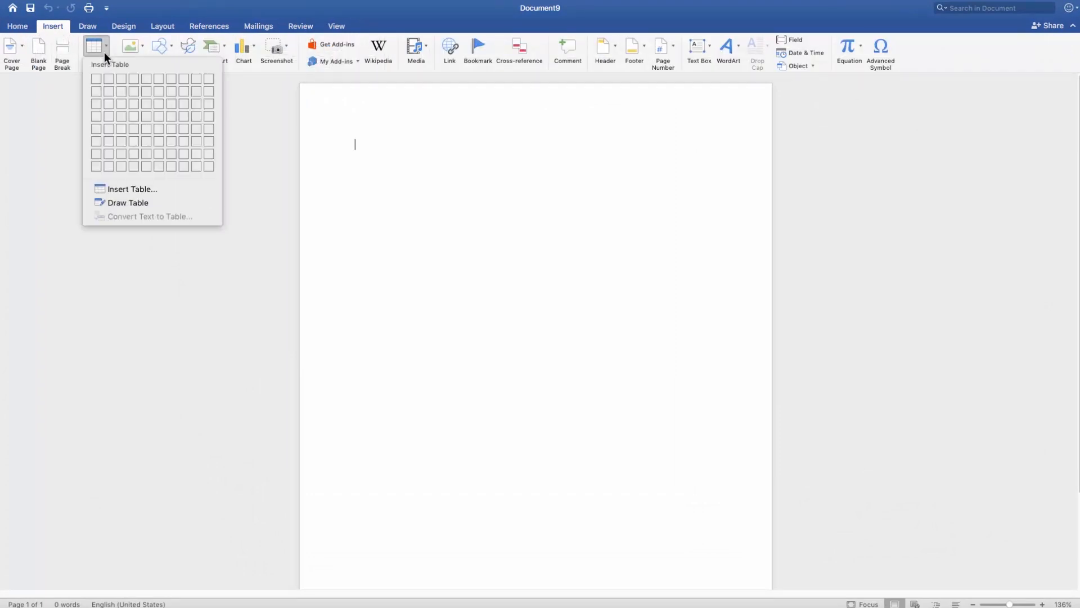
click(96, 78)
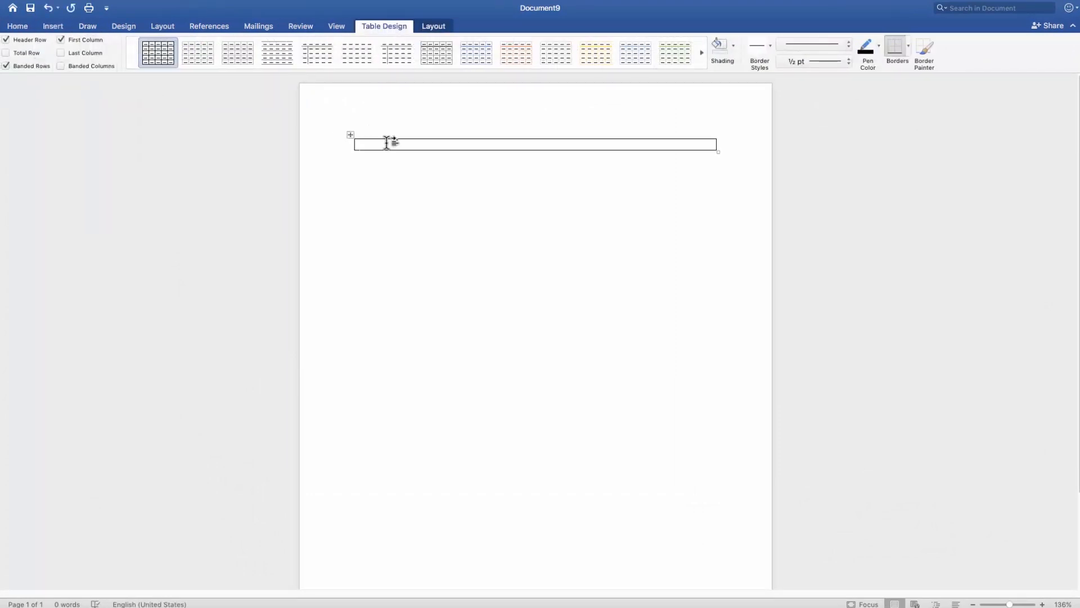
right_click(393, 143)
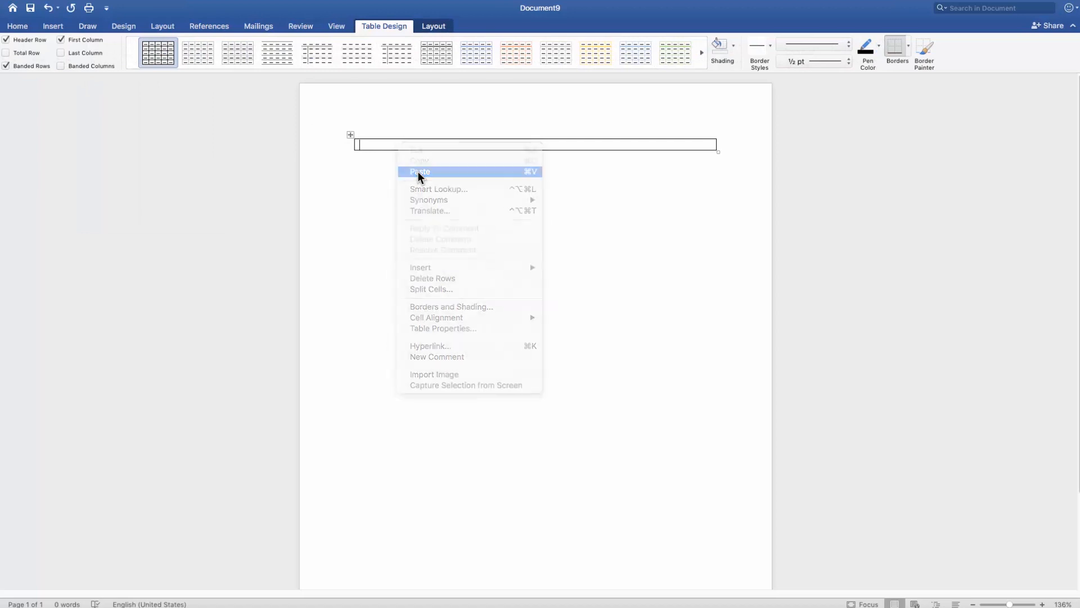
click(420, 171)
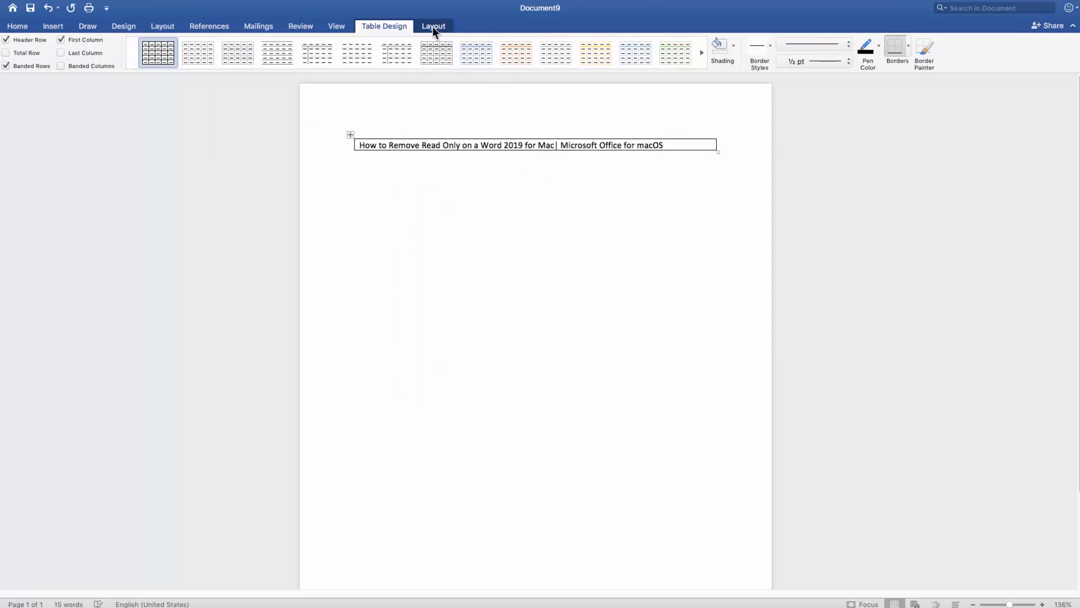
Set the cell's Text Direction so the title runs vertically down the page.
click(432, 26)
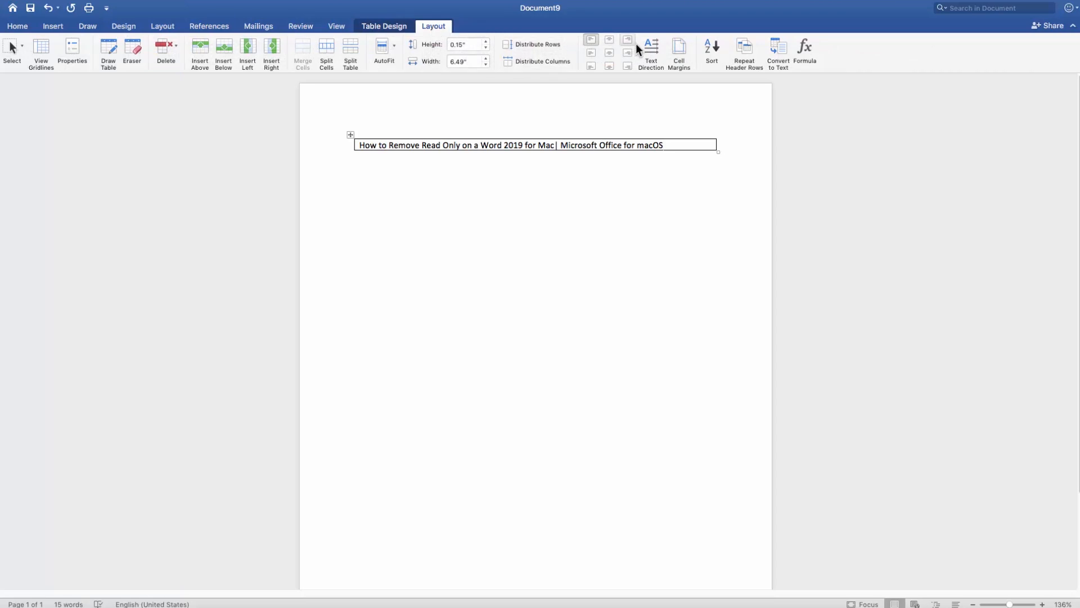
click(650, 53)
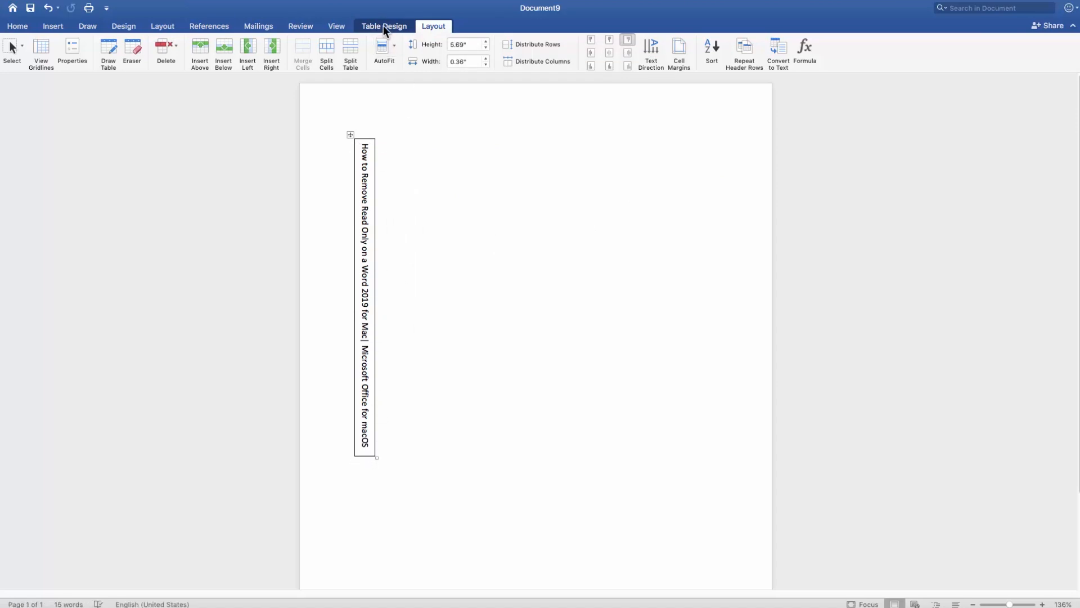
Apply No Border to the title table via Table Design's Borders menu.
click(384, 26)
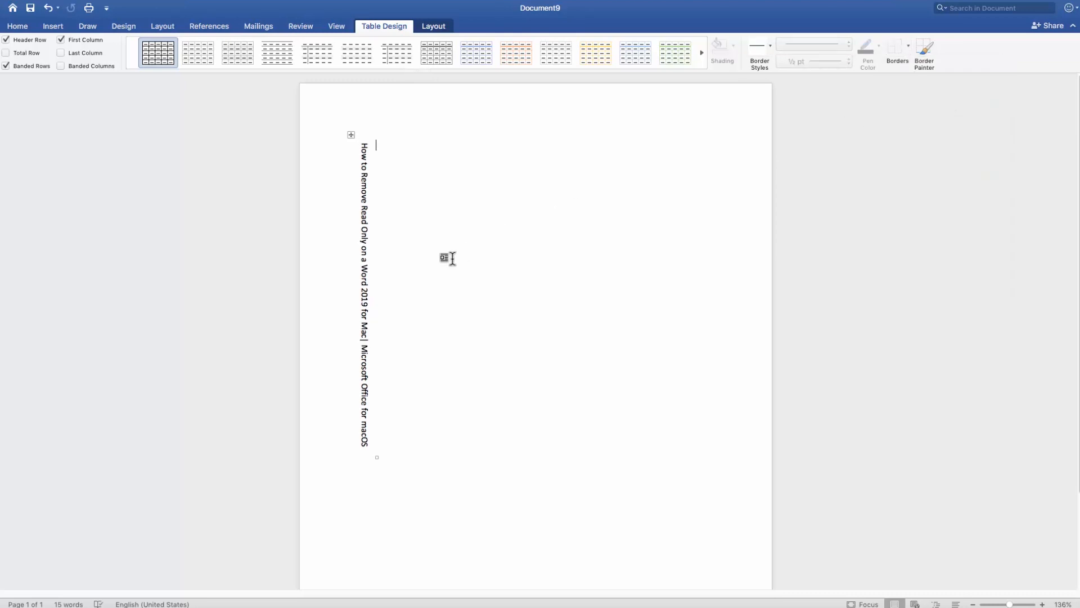
click(53, 26)
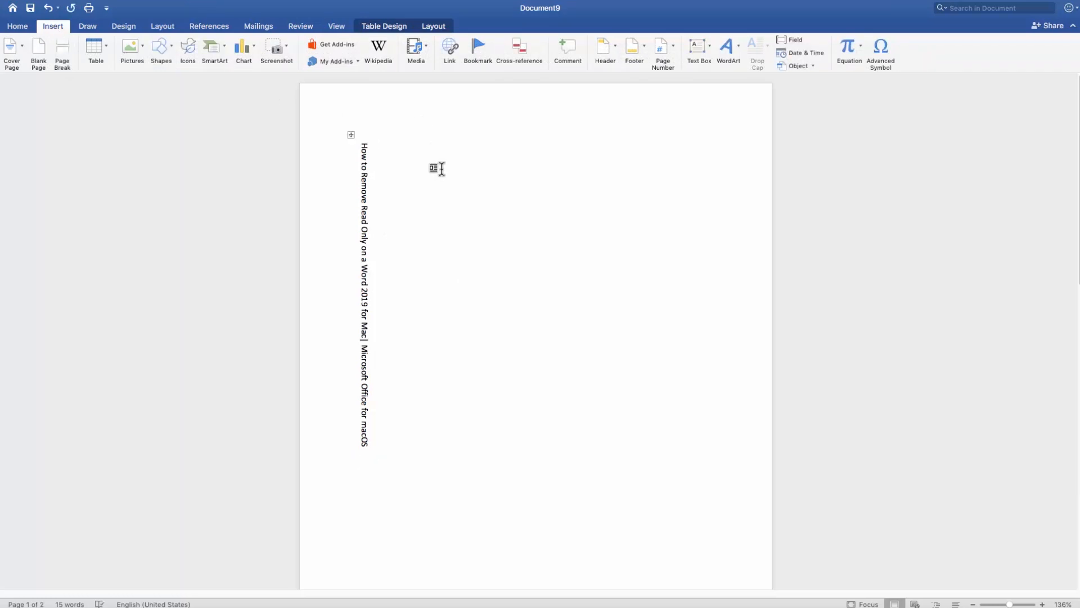
Draw a text box right of the table holding the title, resized to a single line.
click(699, 48)
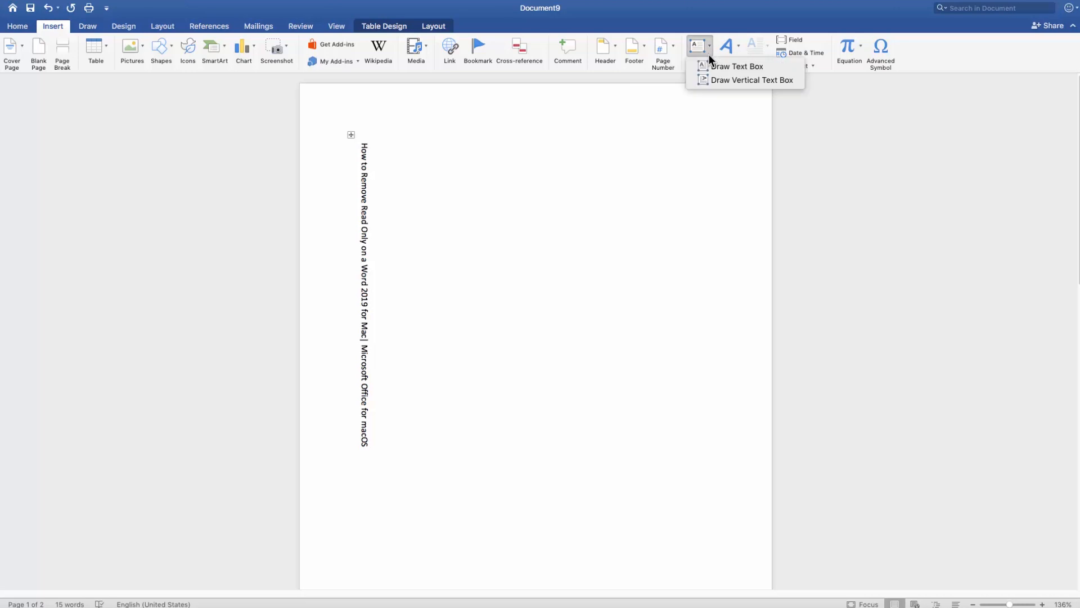
drag(446, 137, 695, 290)
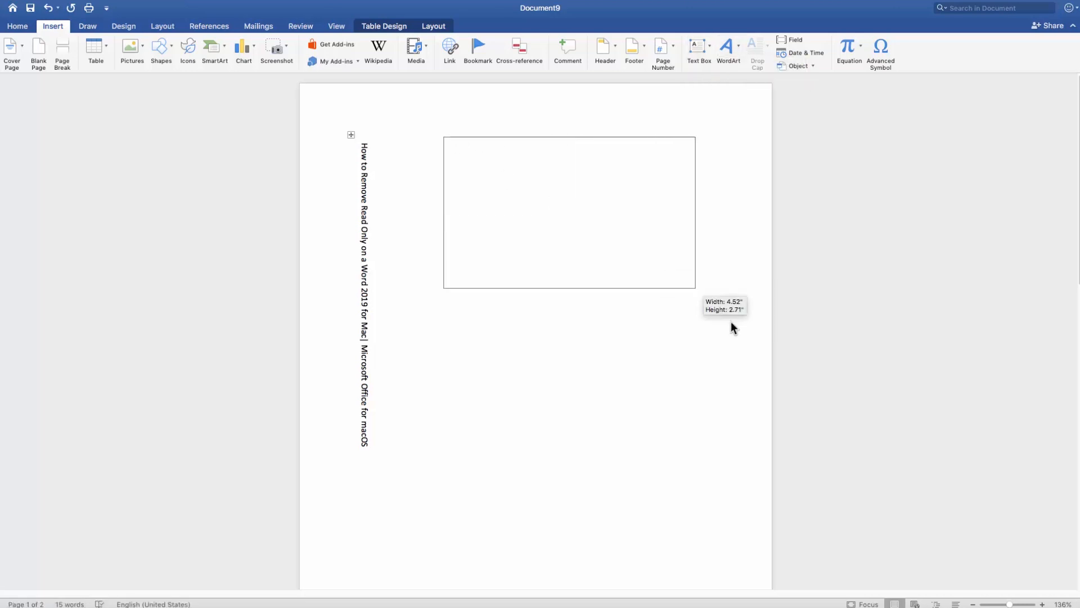
drag(695, 289, 753, 213)
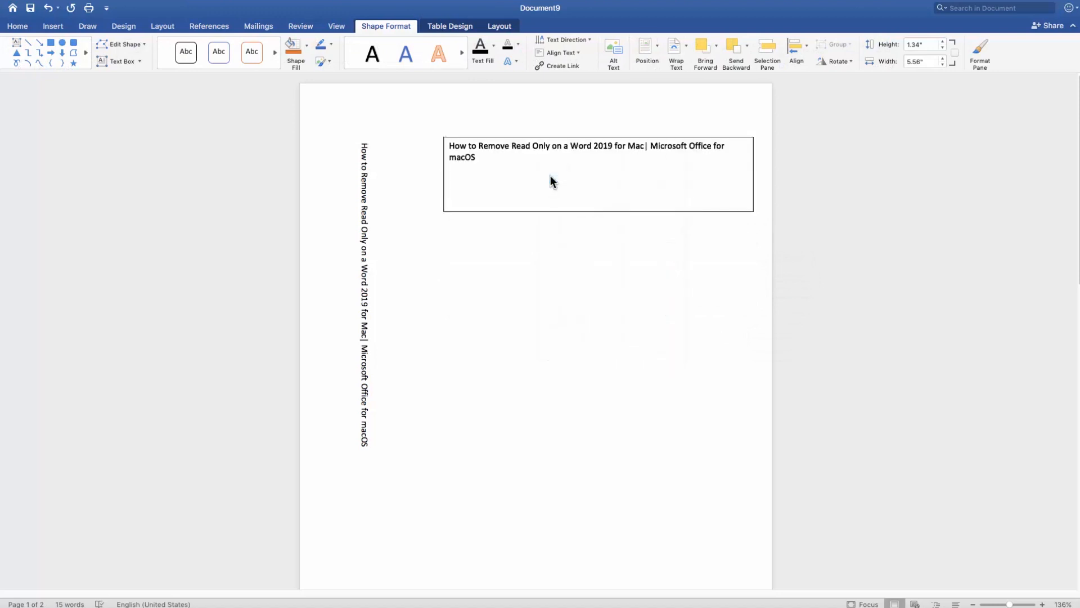
drag(750, 213, 763, 156)
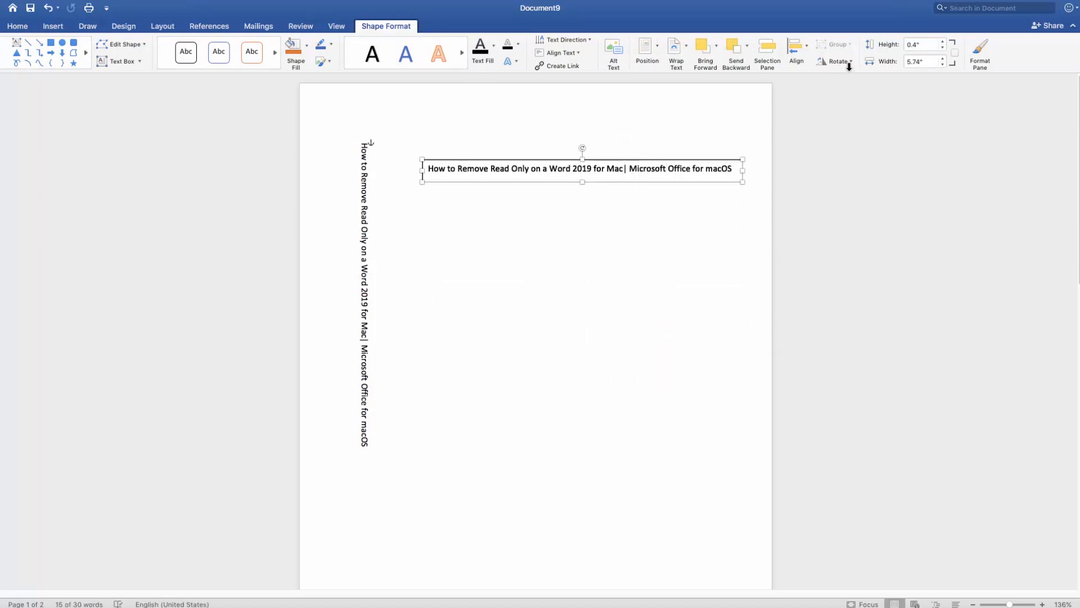
Rotate the text box Left 90° and move it mid-page so the title reads bottom to top.
click(566, 40)
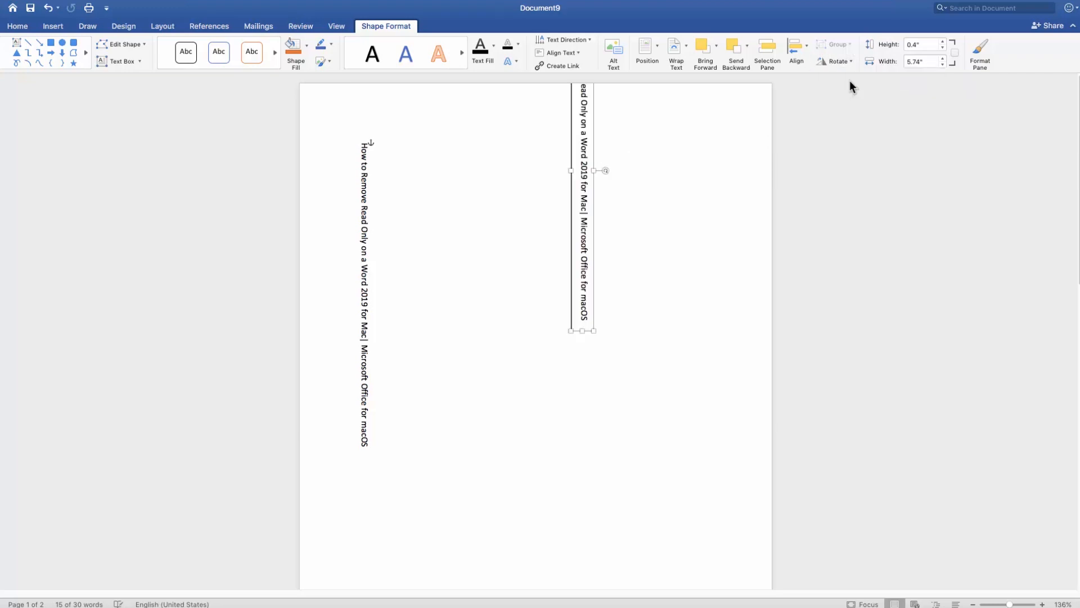
drag(581, 170, 510, 285)
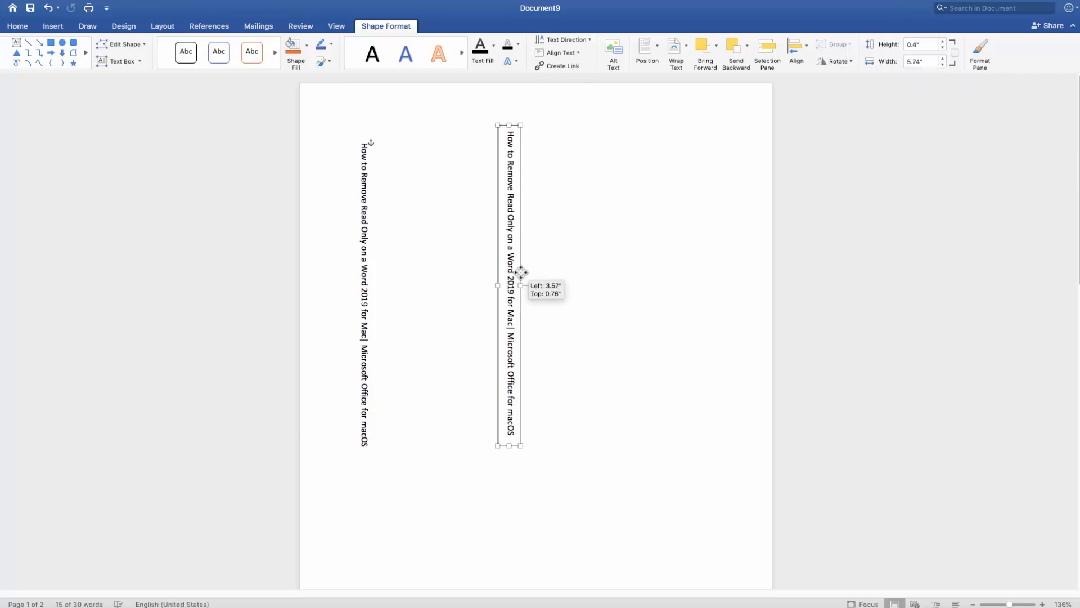
click(836, 60)
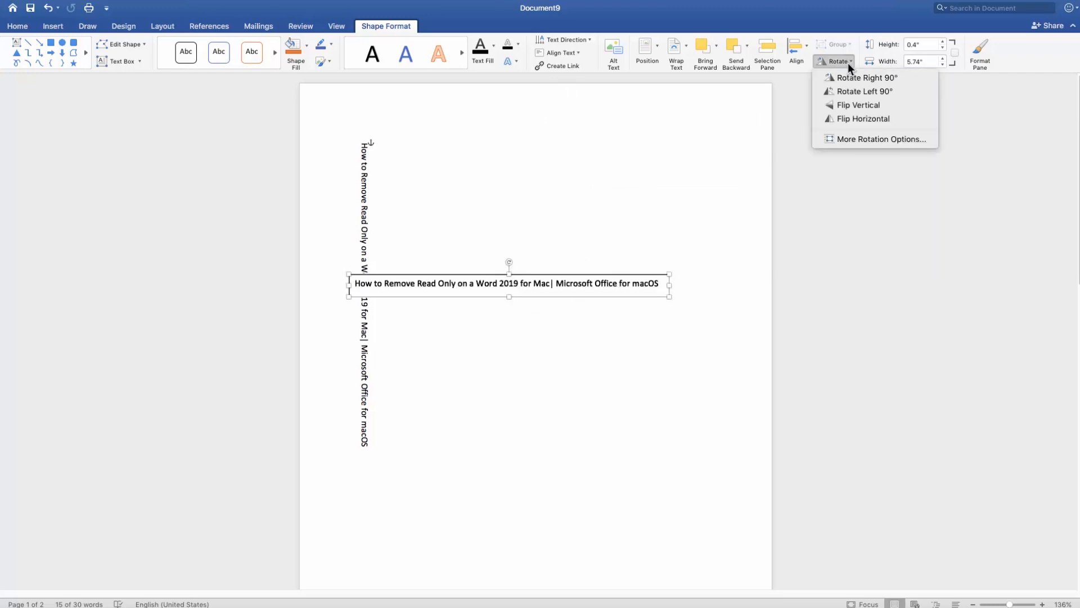
click(863, 78)
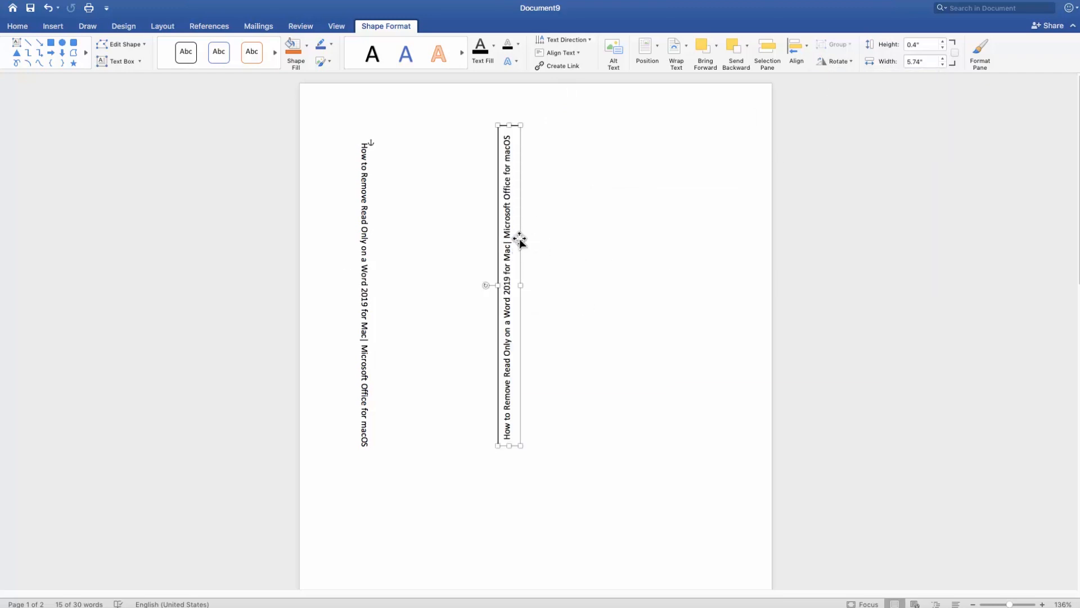
In Format Shape, give the text box No fill and No line.
right_click(518, 239)
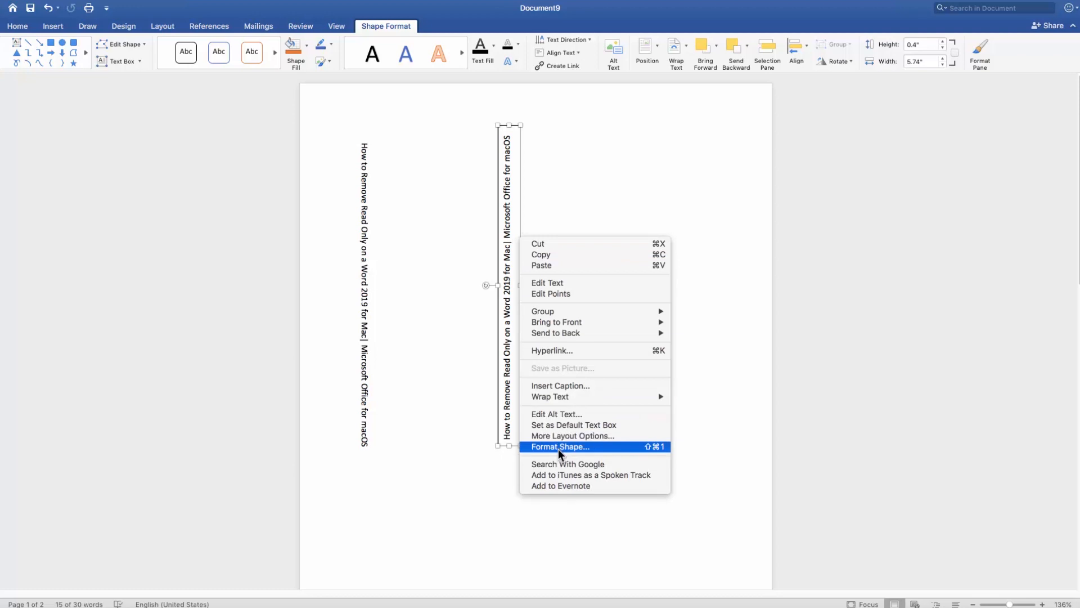
click(560, 447)
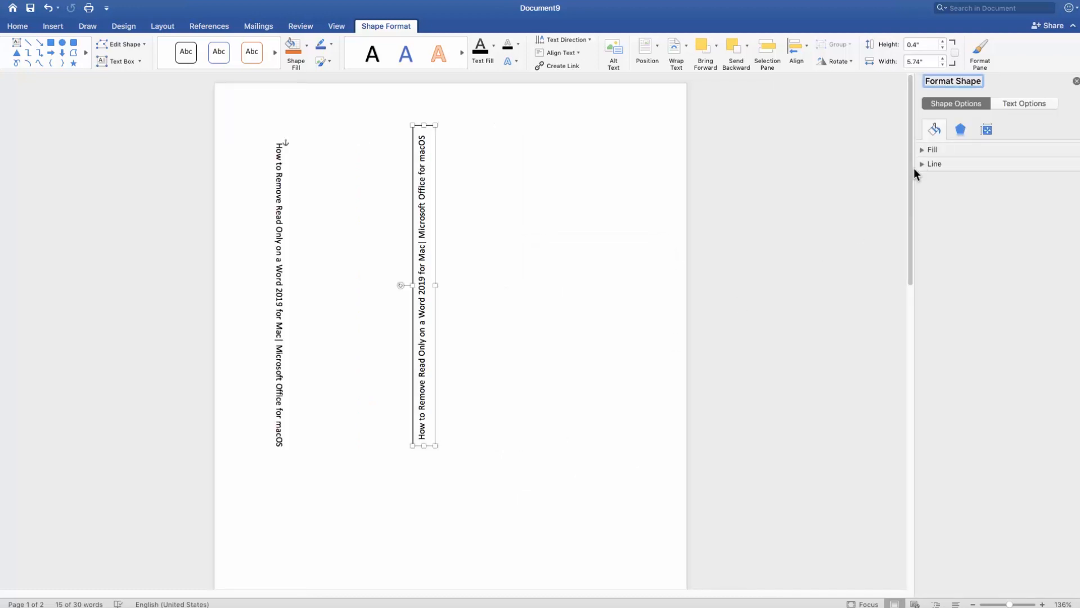
click(932, 149)
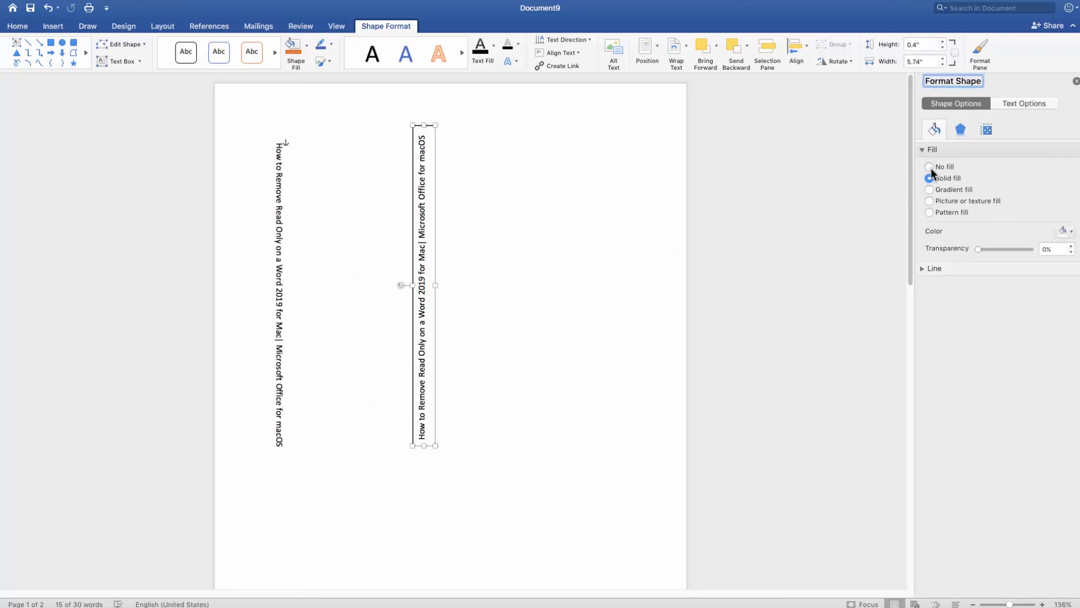
click(926, 150)
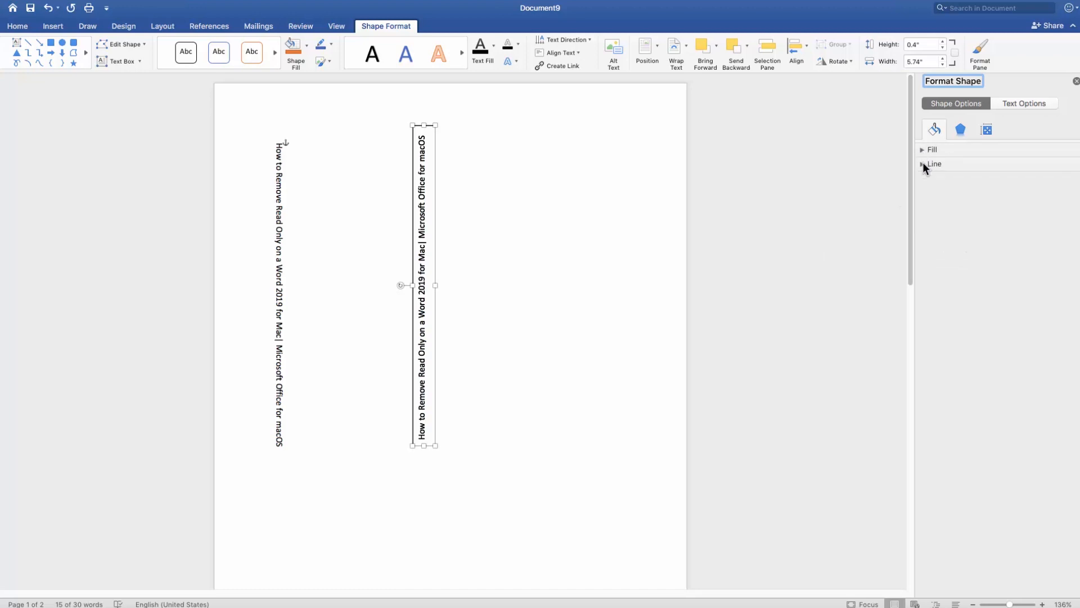
click(934, 165)
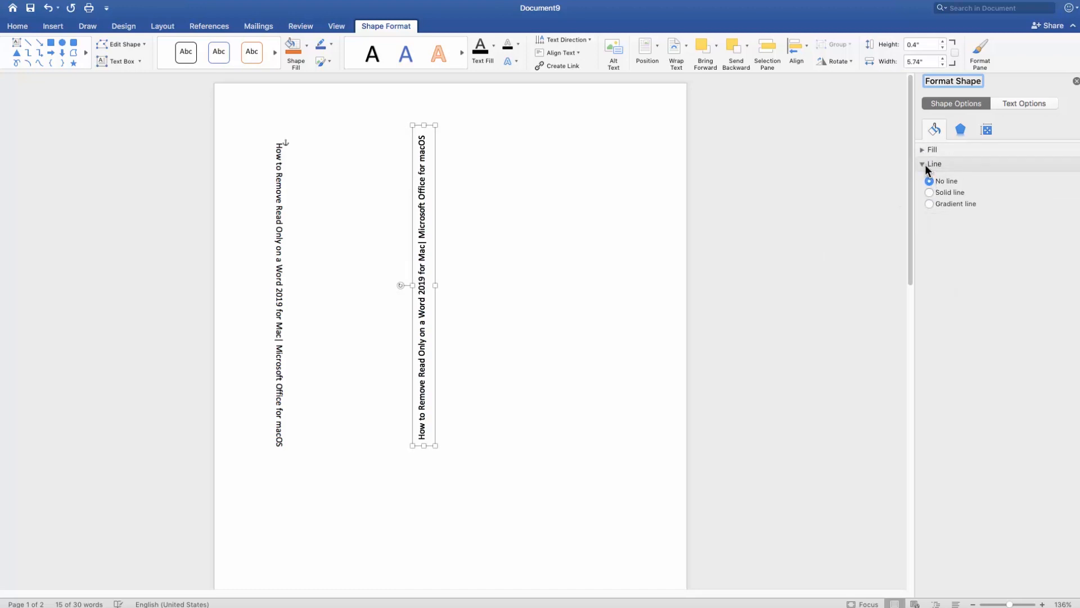
click(923, 163)
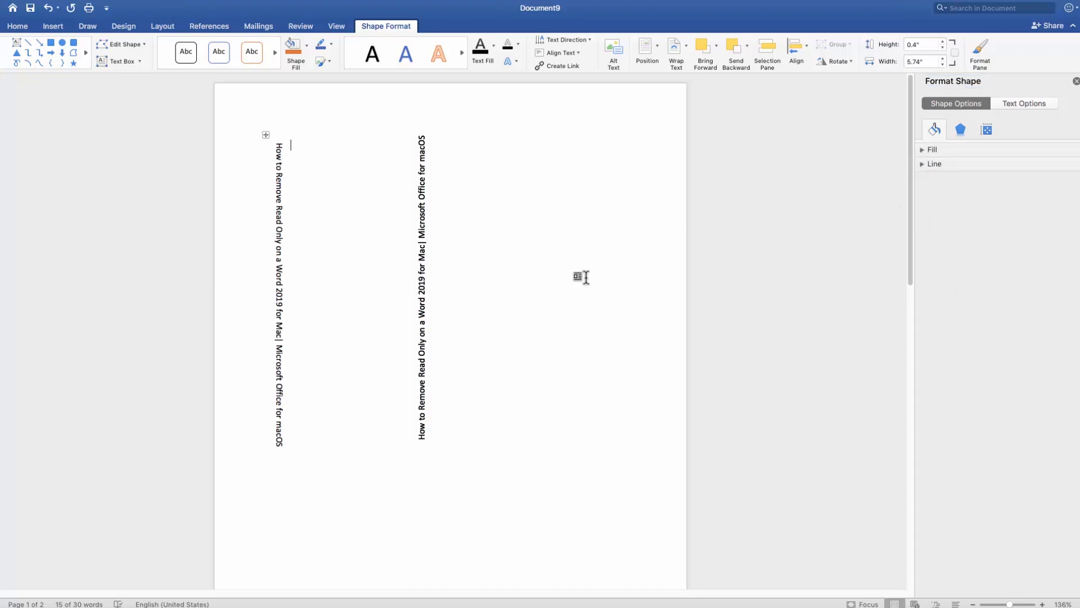